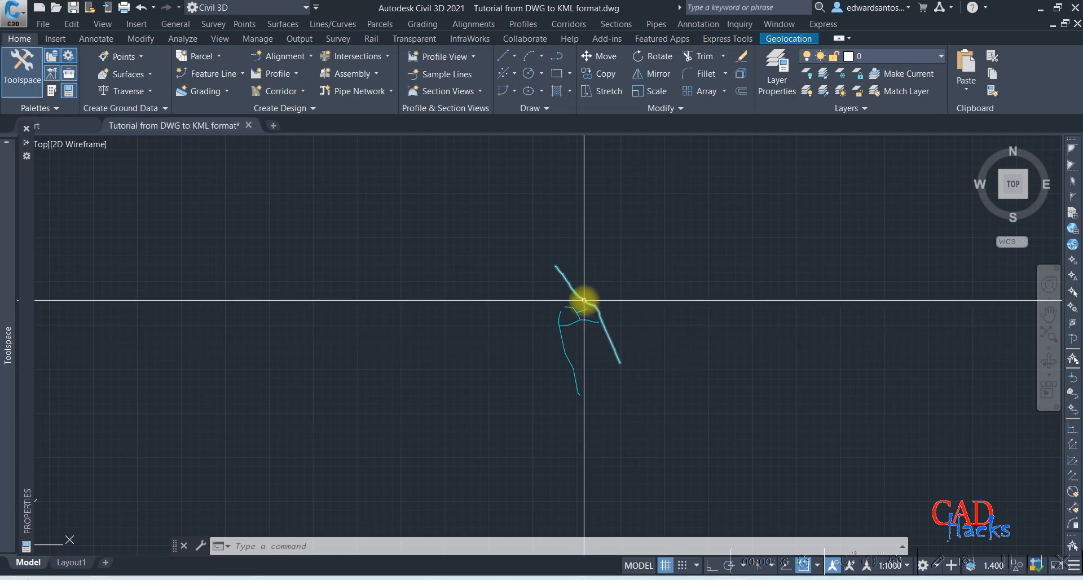
# Show the Geolocation tools and the Edit Location dropdown choices.
pyautogui.click(789, 38)
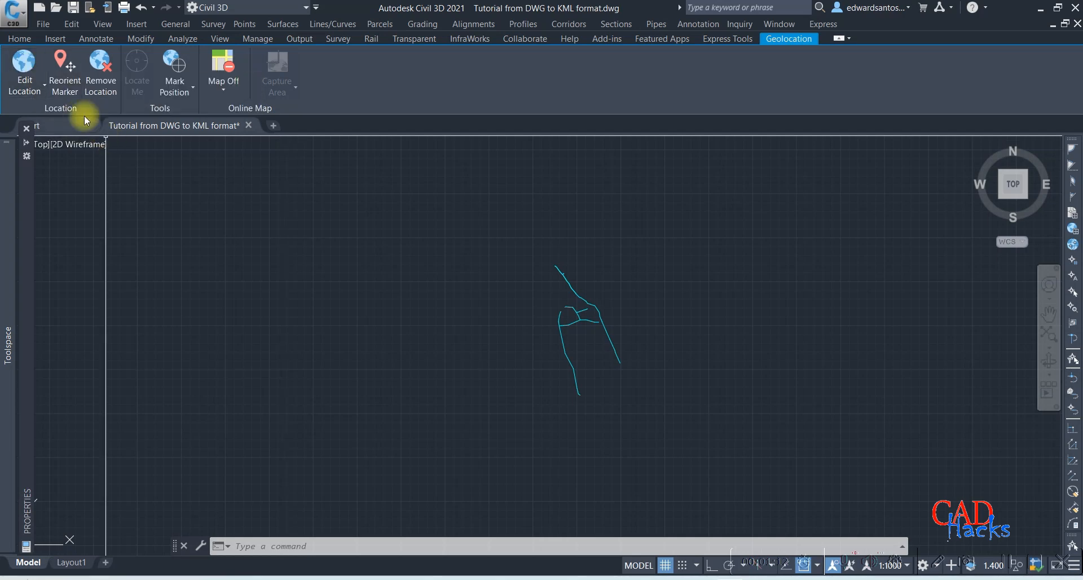
pyautogui.click(24, 72)
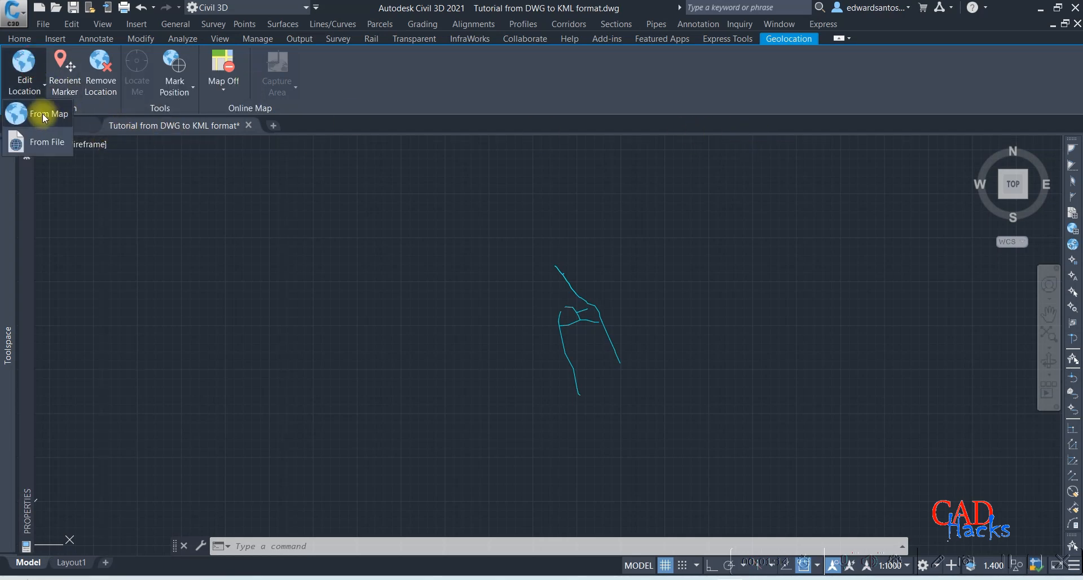
# Place the drawing location from the online map at -40, 39 and pick a preview map style.
pyautogui.click(49, 113)
pyautogui.write('-40,39')
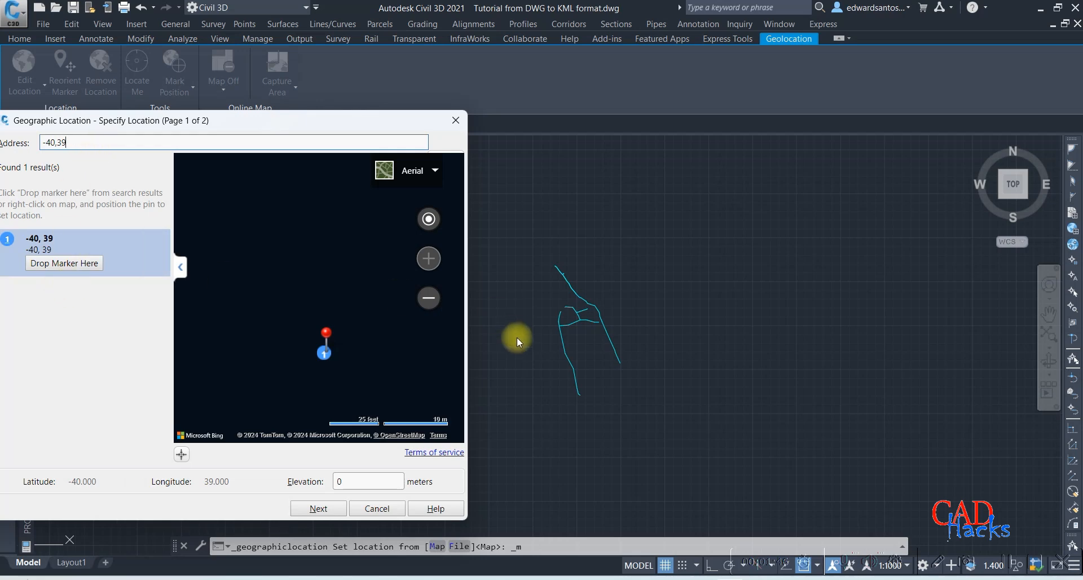
pyautogui.moveTo(622, 367)
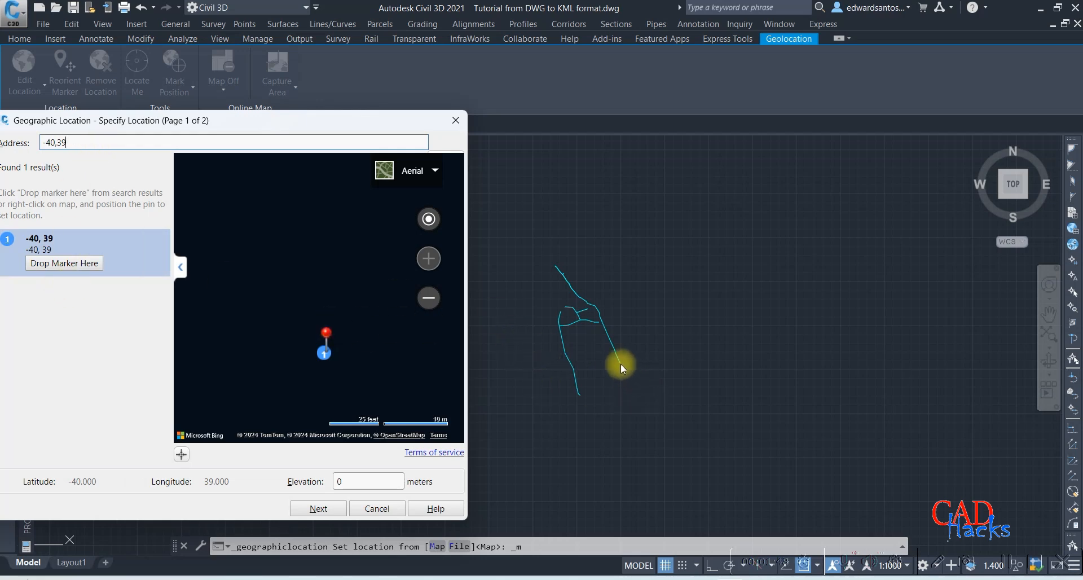
pyautogui.moveTo(629, 364)
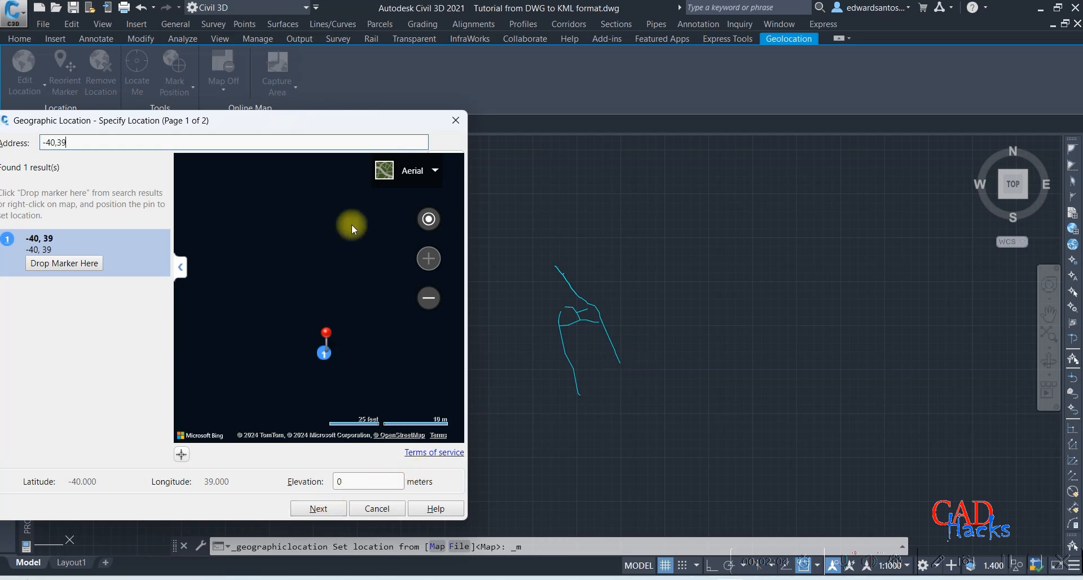
pyautogui.click(434, 171)
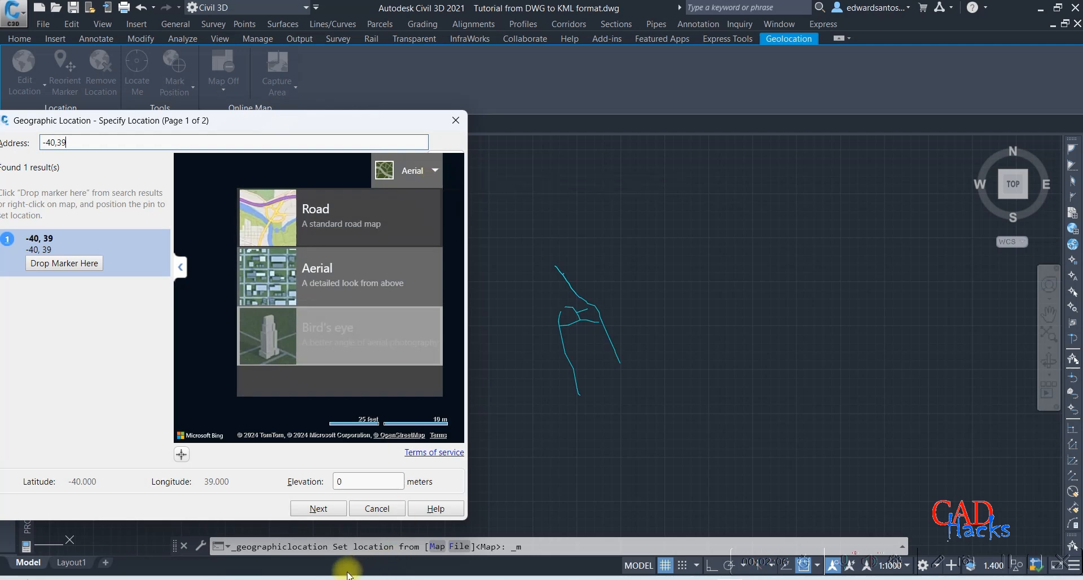
pyautogui.click(317, 509)
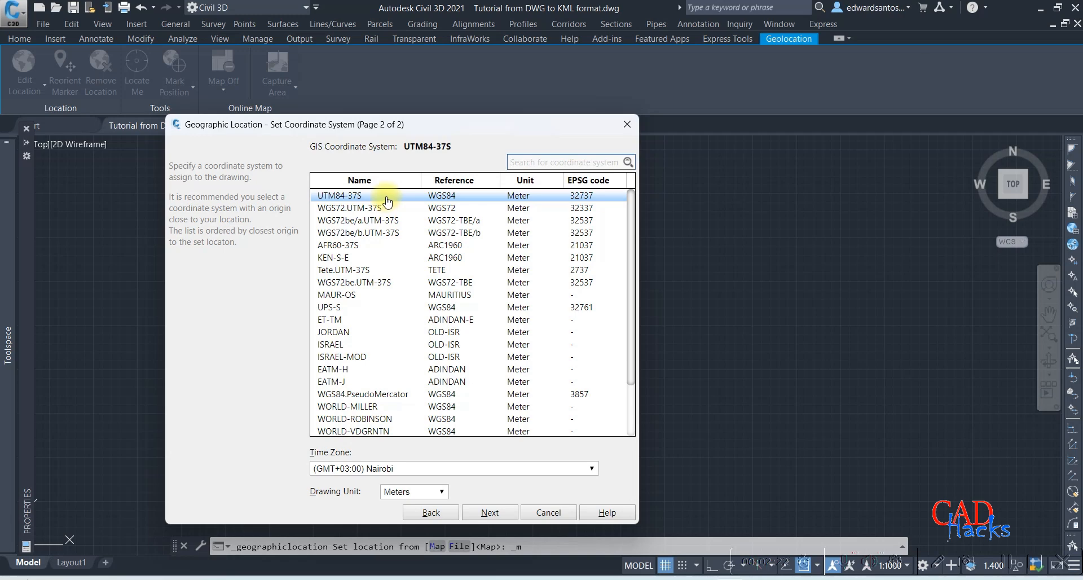
pyautogui.moveTo(357, 203)
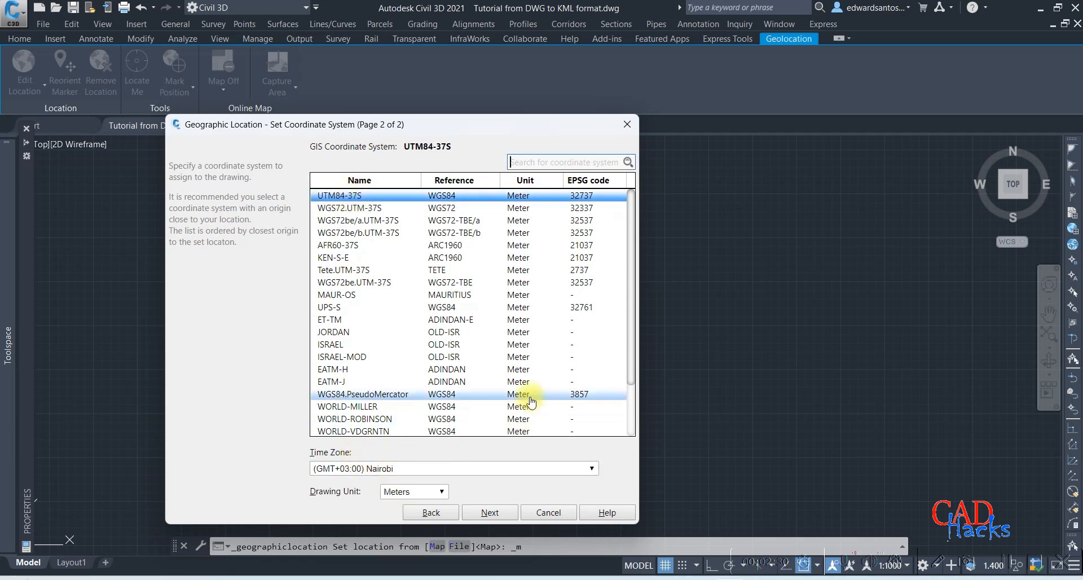
# Accept coordinate system UTM84-37S with meters and finish the location setup.
pyautogui.click(489, 512)
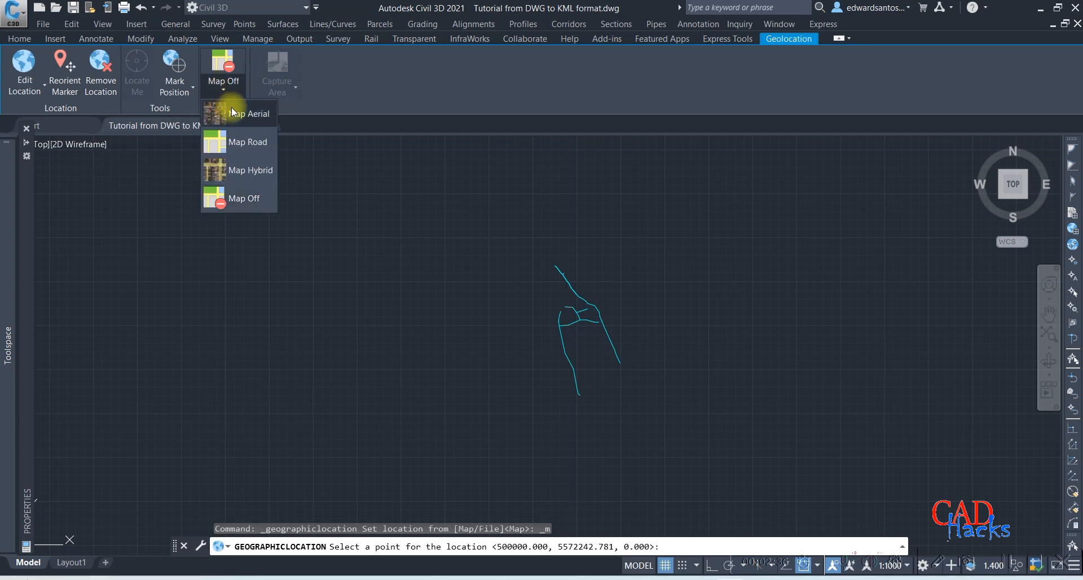
pyautogui.moveTo(237, 123)
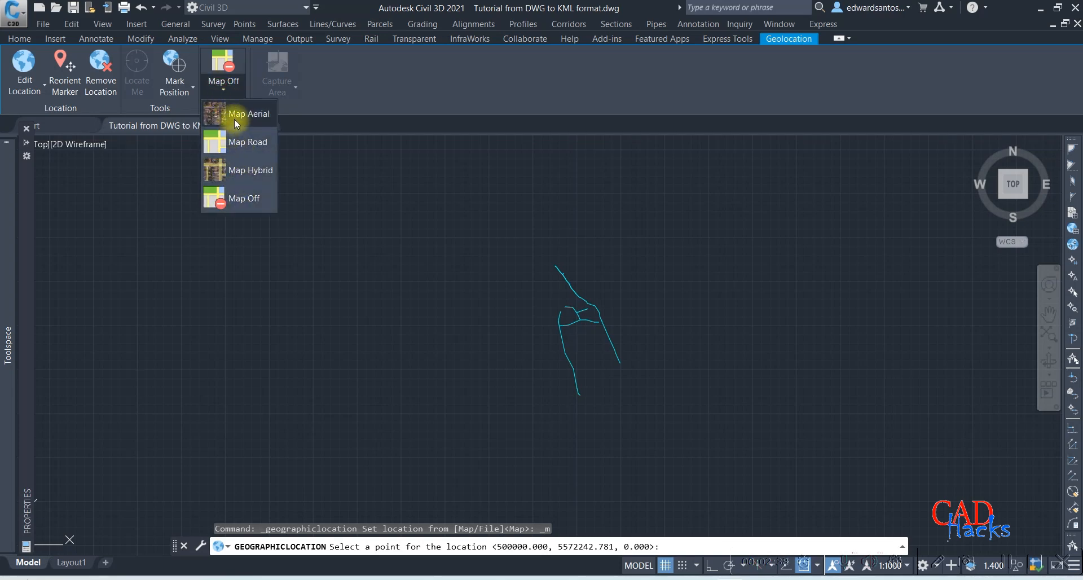
pyautogui.moveTo(257, 125)
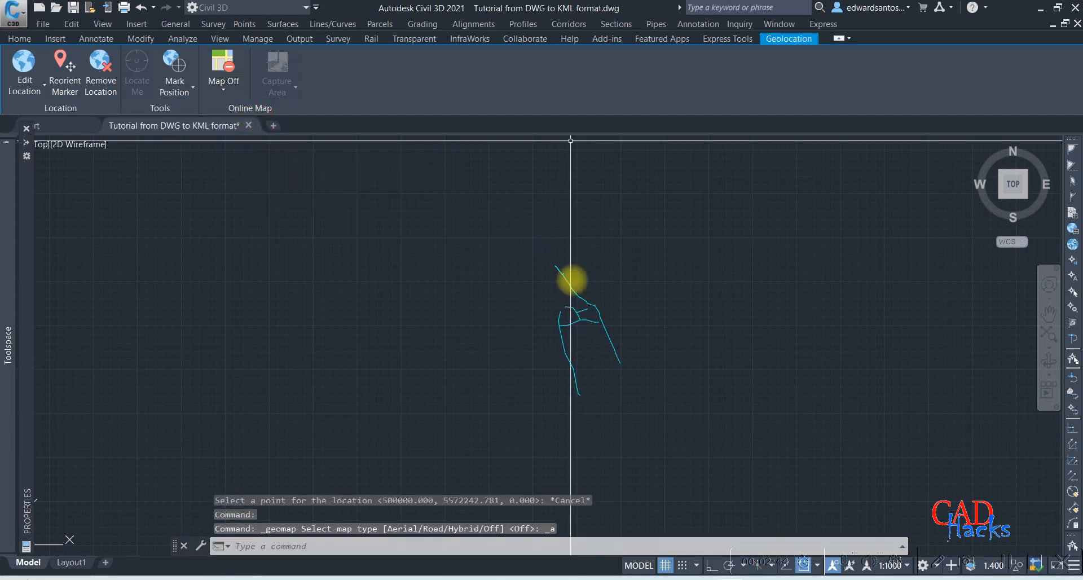
pyautogui.click(223, 69)
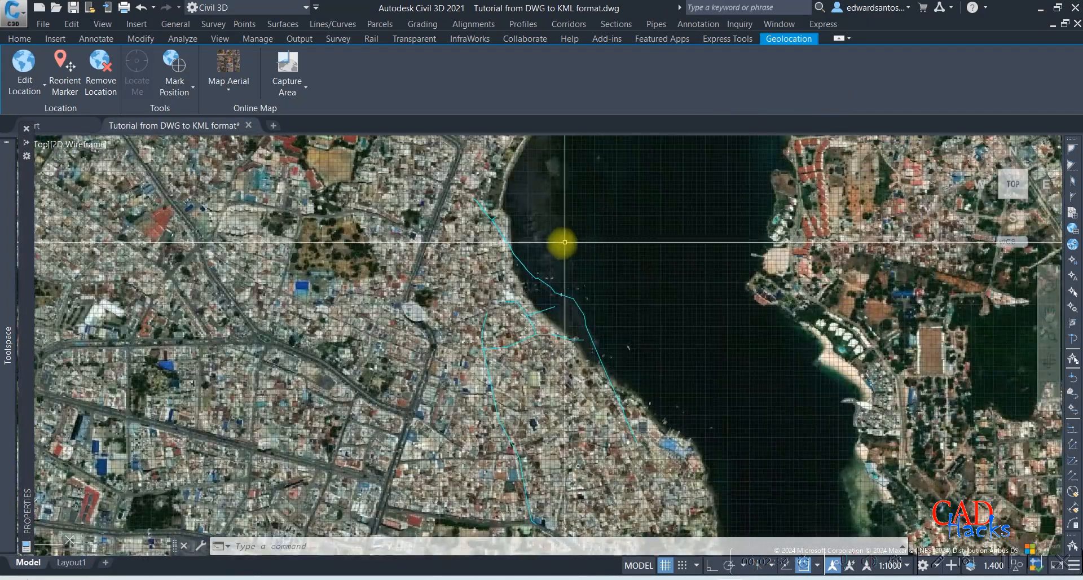
pyautogui.scroll(-3)
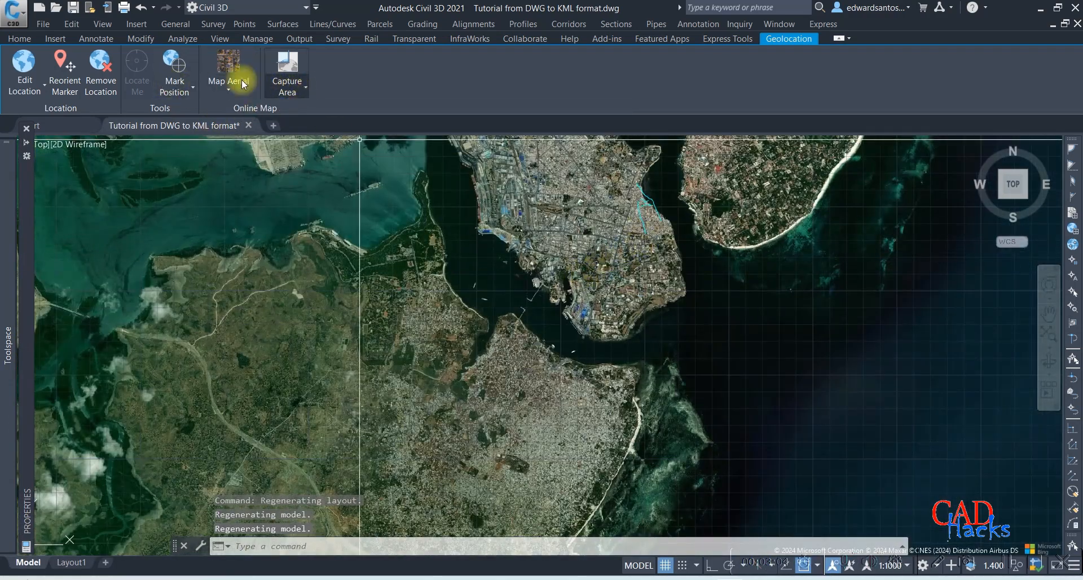
pyautogui.click(227, 72)
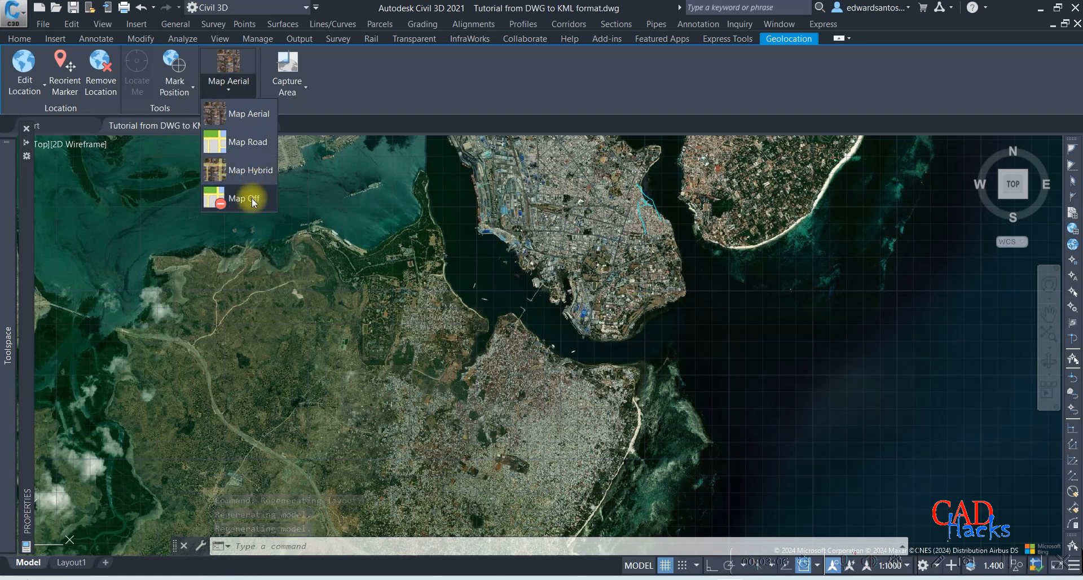
pyautogui.click(246, 199)
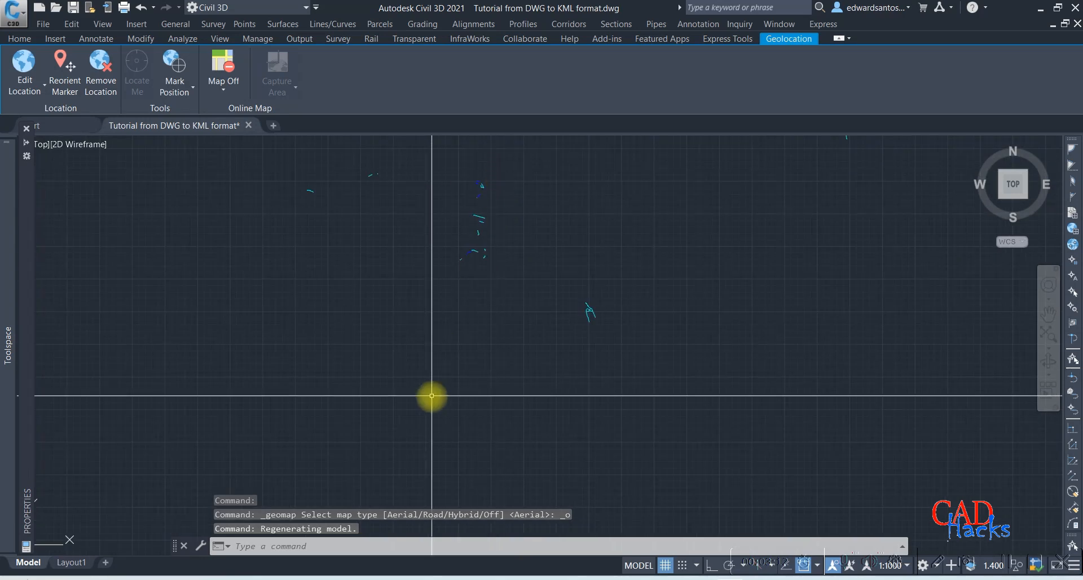
# Start a MAPEXPORT to Google KML on the Desktop named 'Tutorial from DWG to KML'.
pyautogui.write('ma')
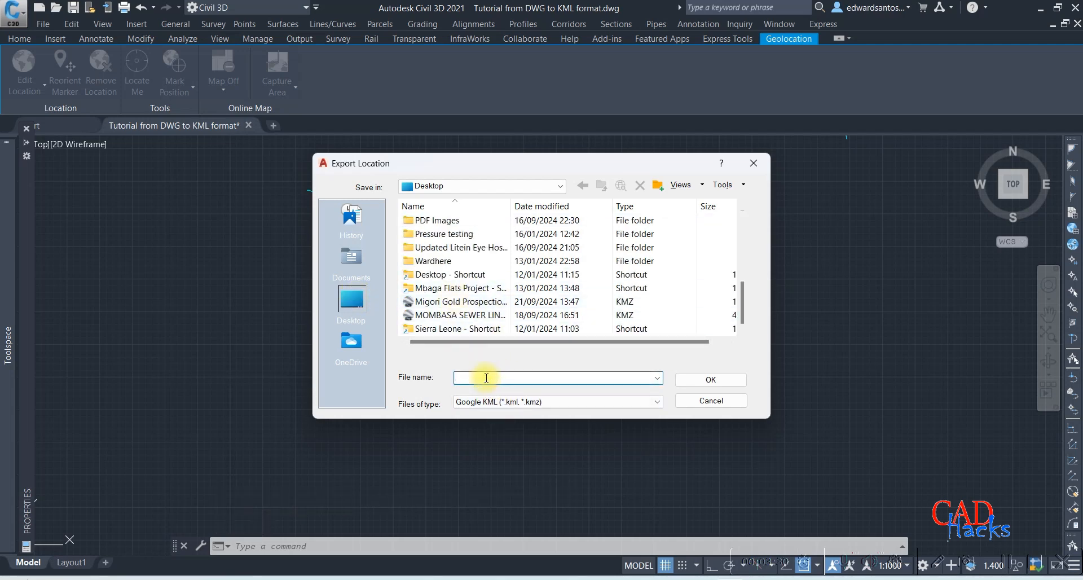
pyautogui.write('Tutori')
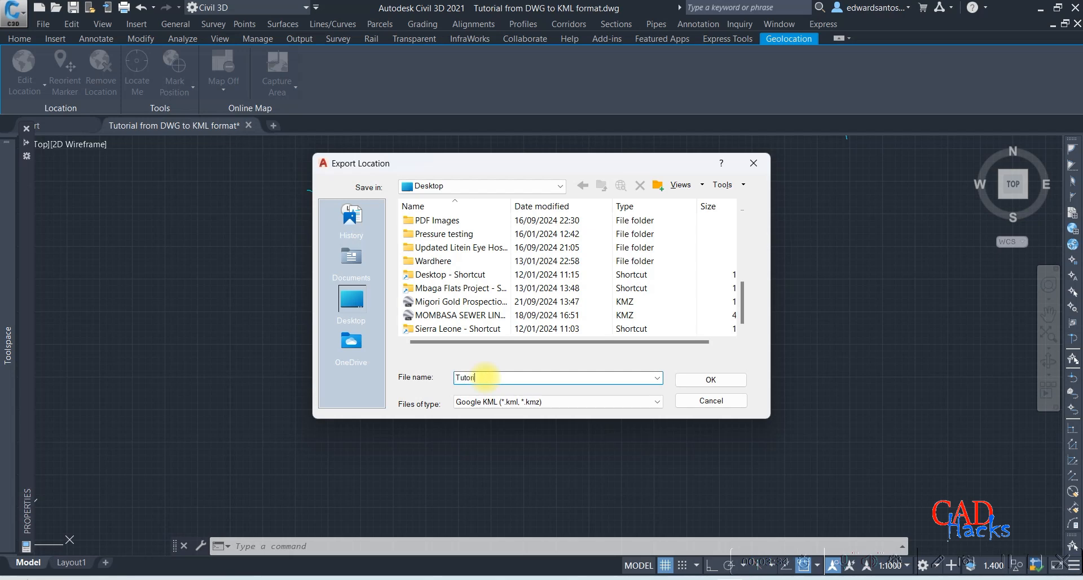
pyautogui.write('al')
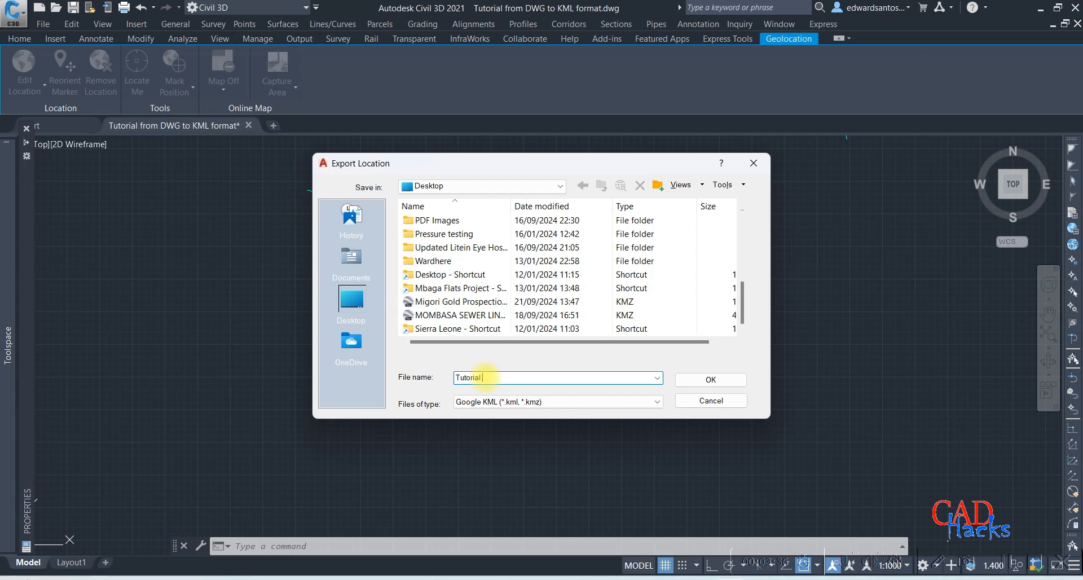
pyautogui.write('from')
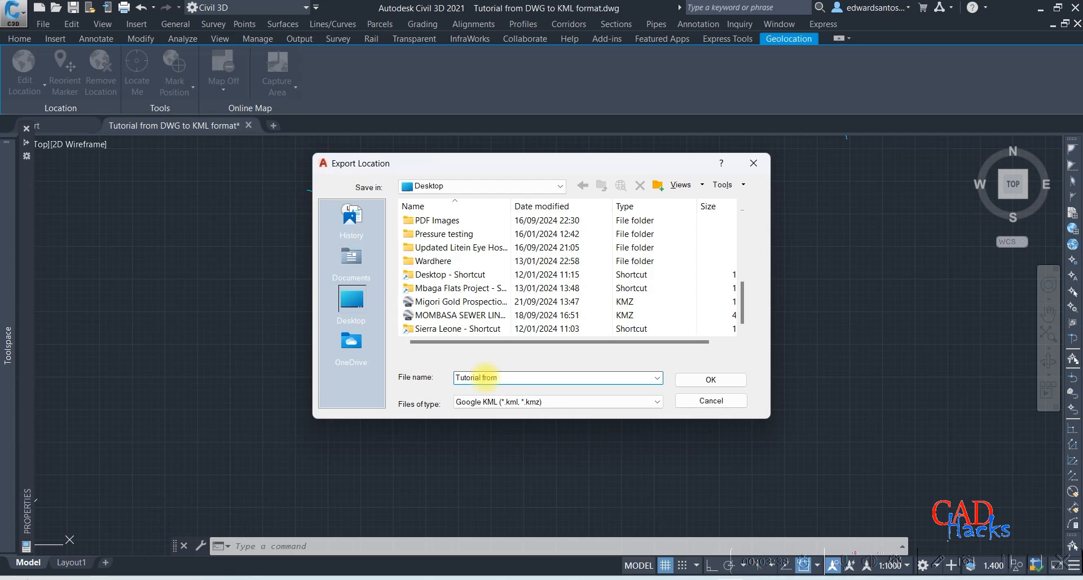
pyautogui.write('DWG to K')
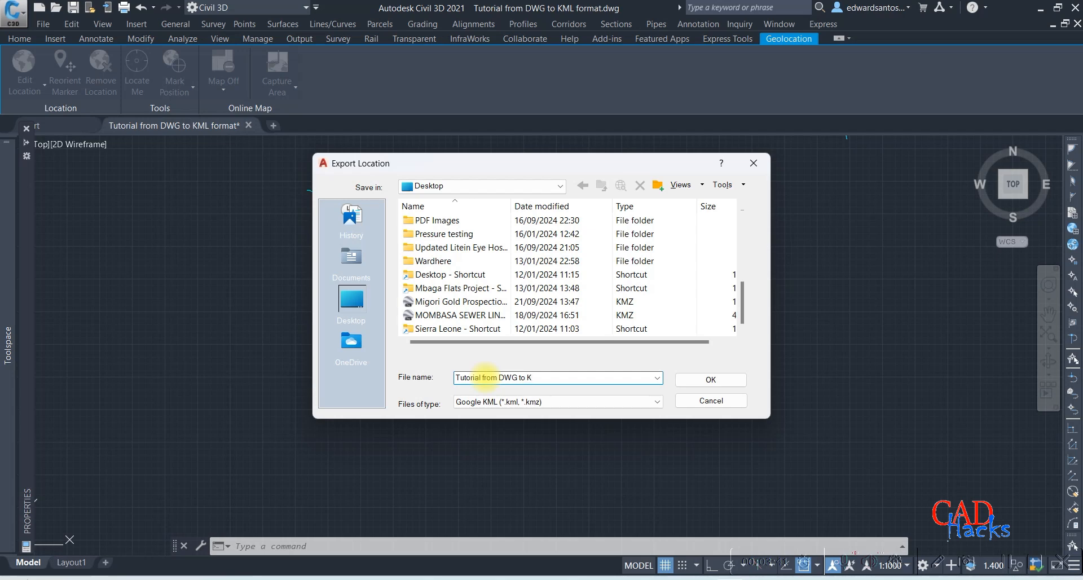
pyautogui.write('ML')
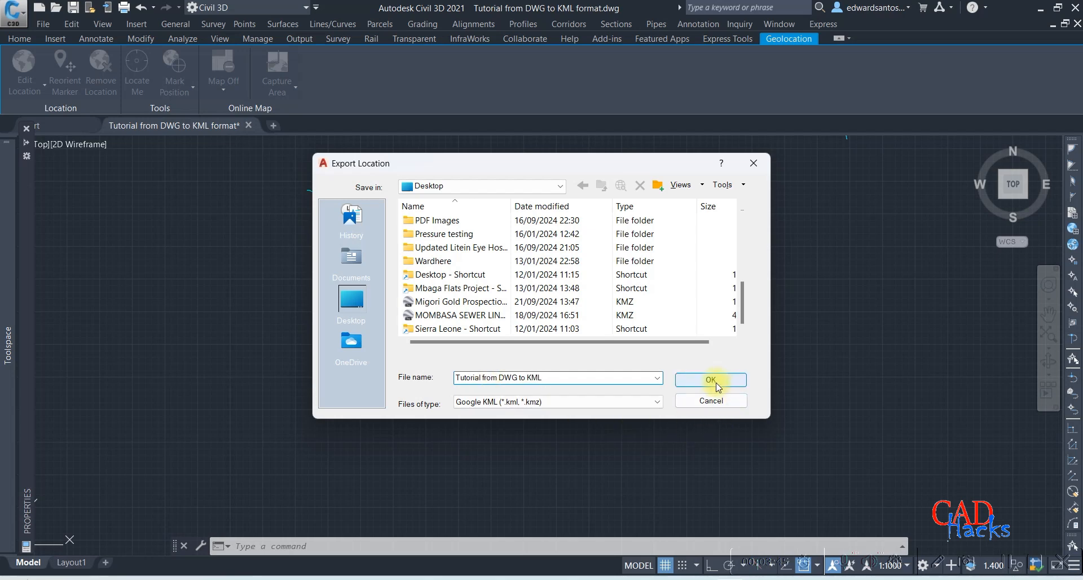
# Export all objects to the KML file with default settings and minimize File Explorer.
pyautogui.click(711, 380)
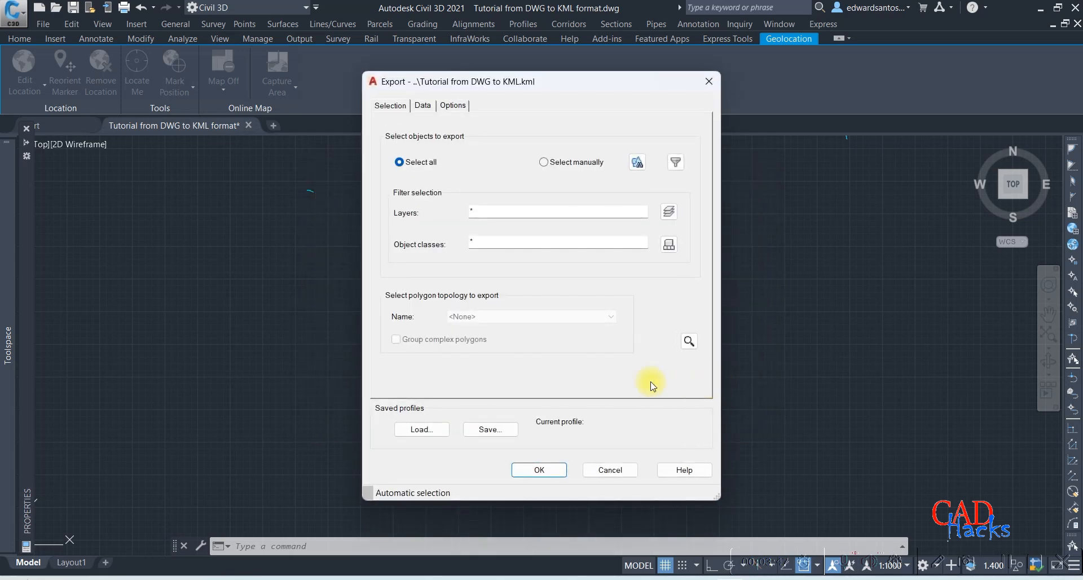
pyautogui.moveTo(545, 443)
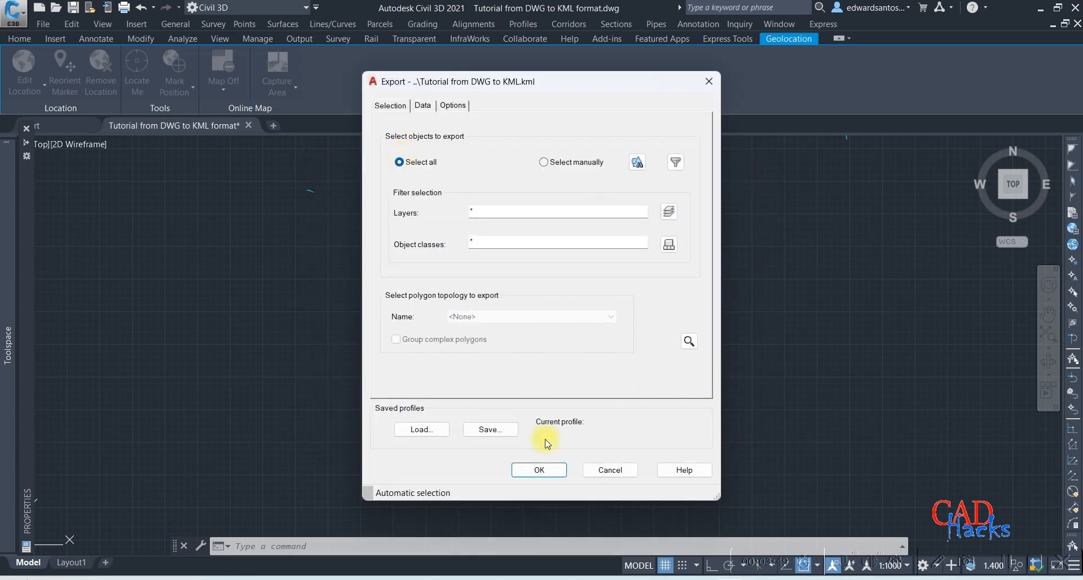
pyautogui.click(538, 469)
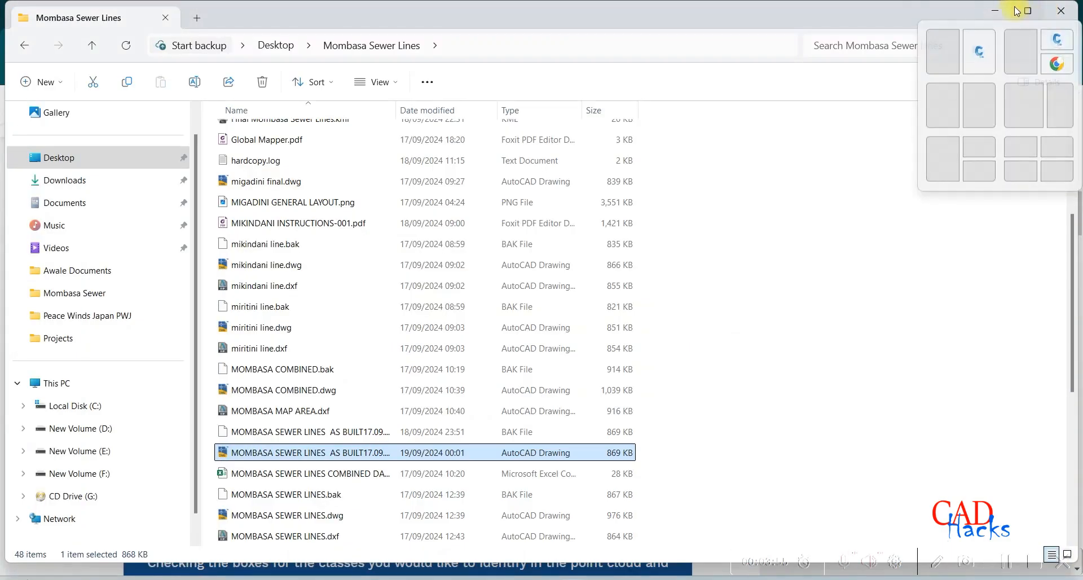
pyautogui.click(993, 10)
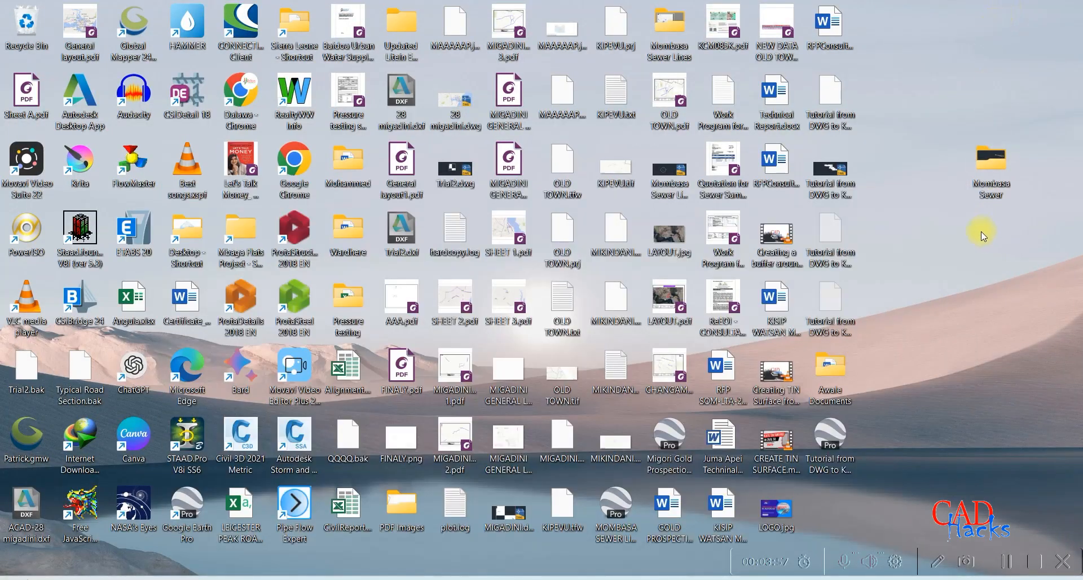
pyautogui.moveTo(831, 445)
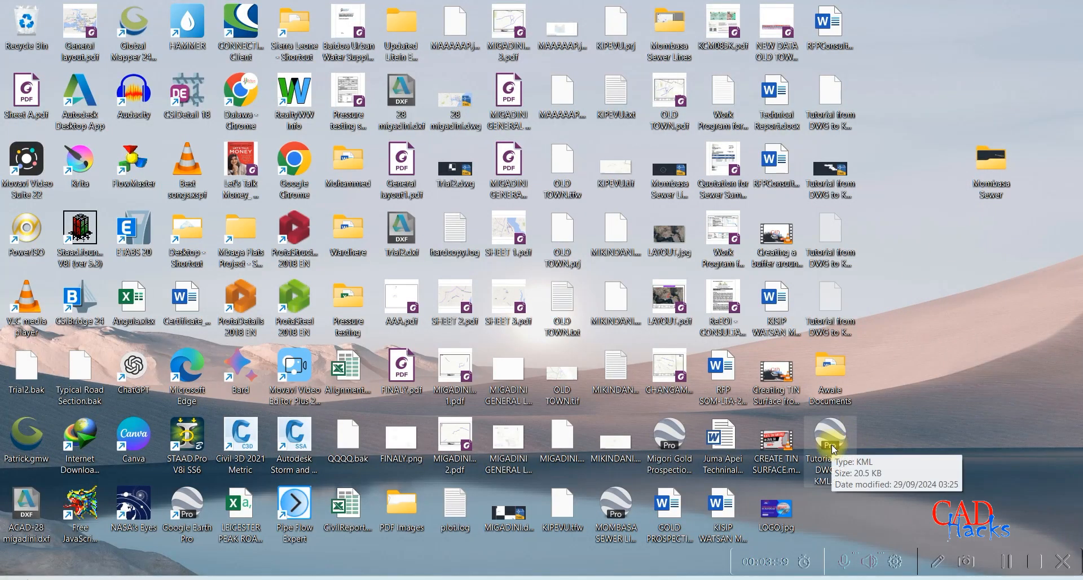
pyautogui.moveTo(832, 445)
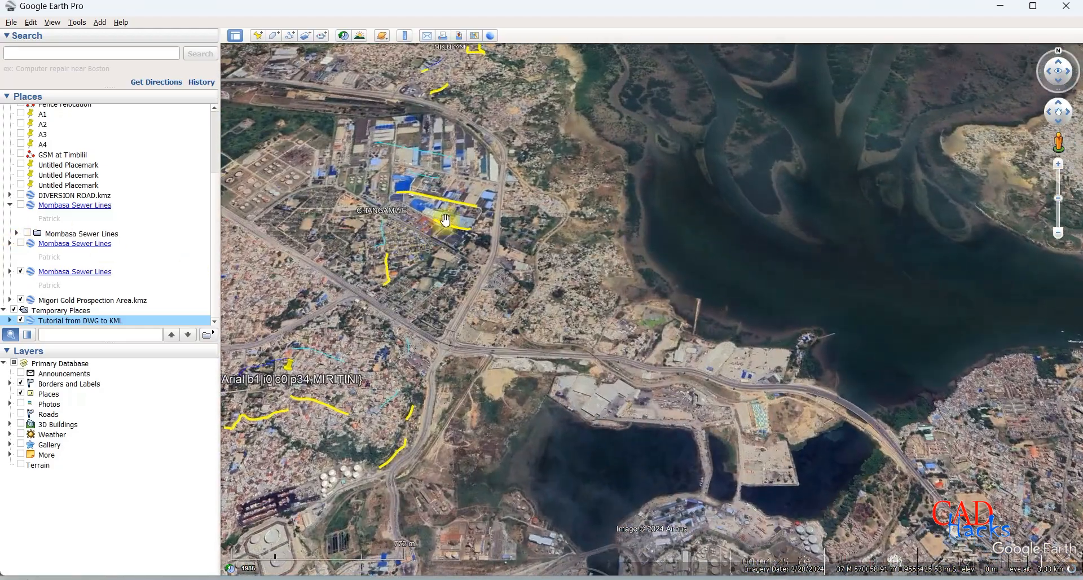
# Pan and zoom Google Earth to inspect the yellow sewer lines over Changamwe.
pyautogui.moveTo(445, 220); pyautogui.dragTo(297, 141)
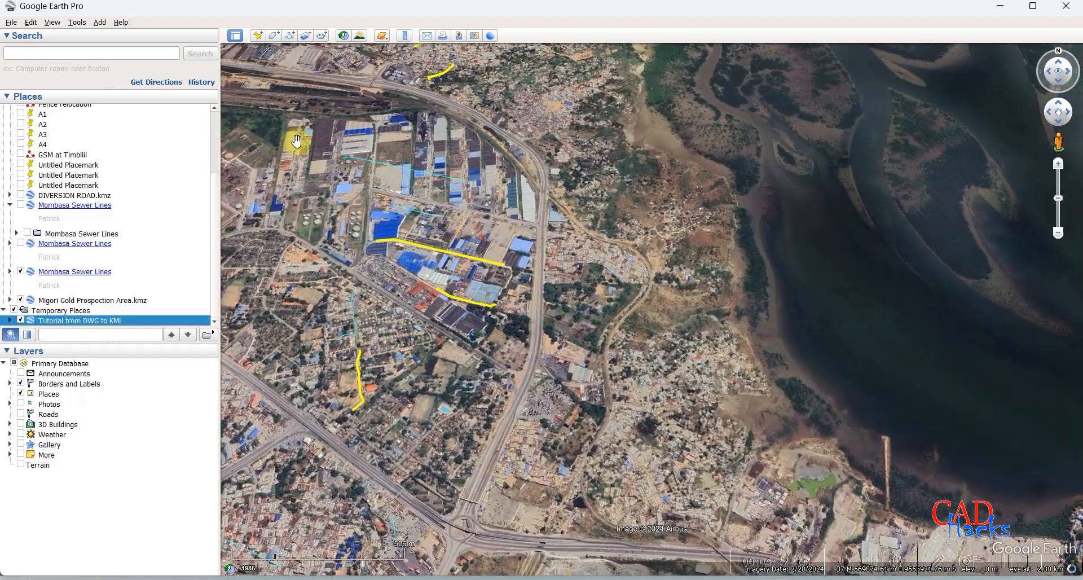
pyautogui.click(52, 22)
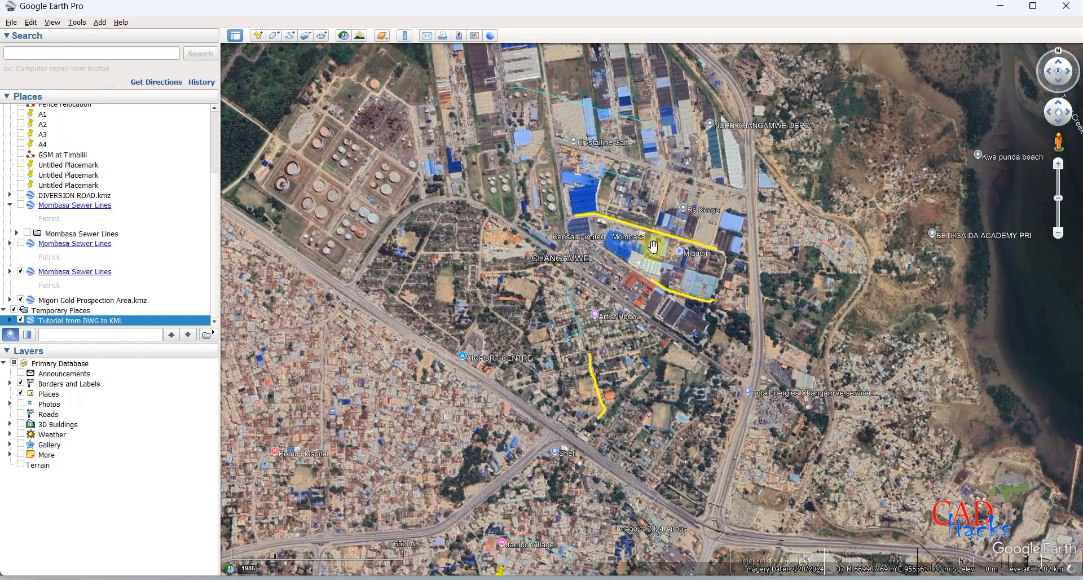
pyautogui.moveTo(650, 245); pyautogui.dragTo(618, 394)
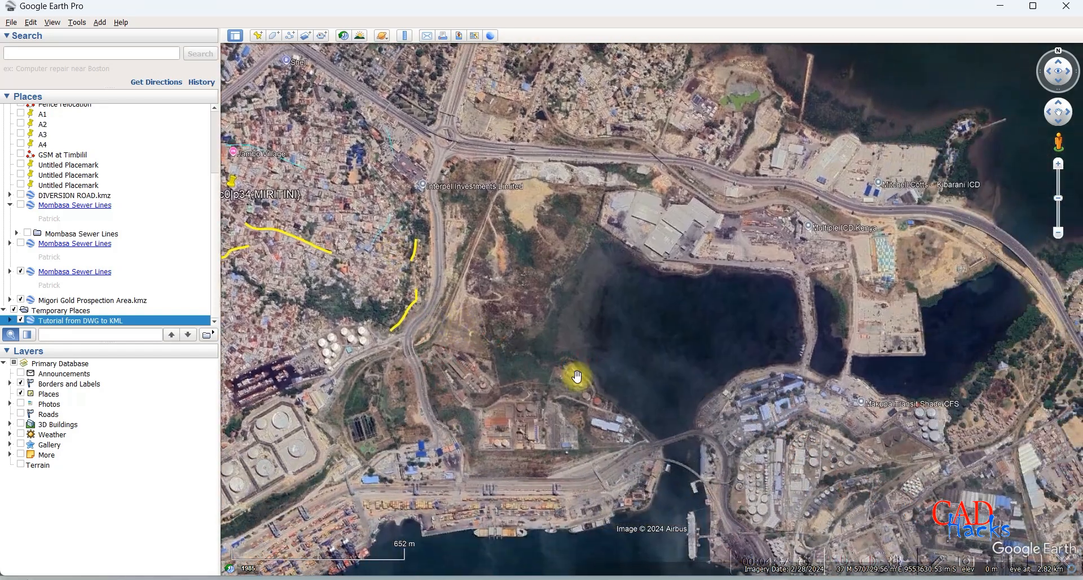
pyautogui.scroll(-3)
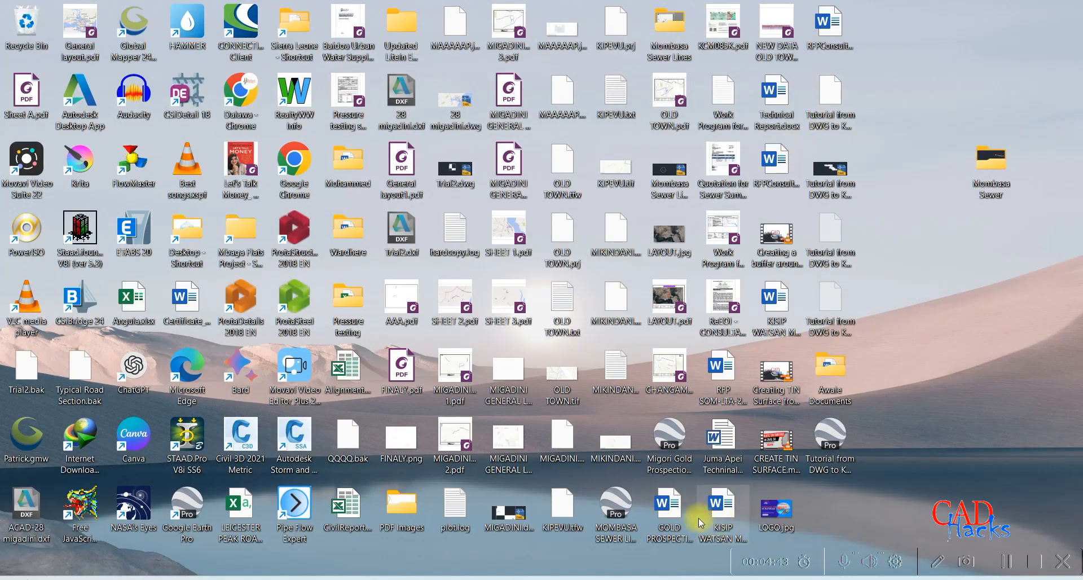
# Launch Chrome and load Google My Maps in new tabs to start an untitled map.
pyautogui.click(853, 13)
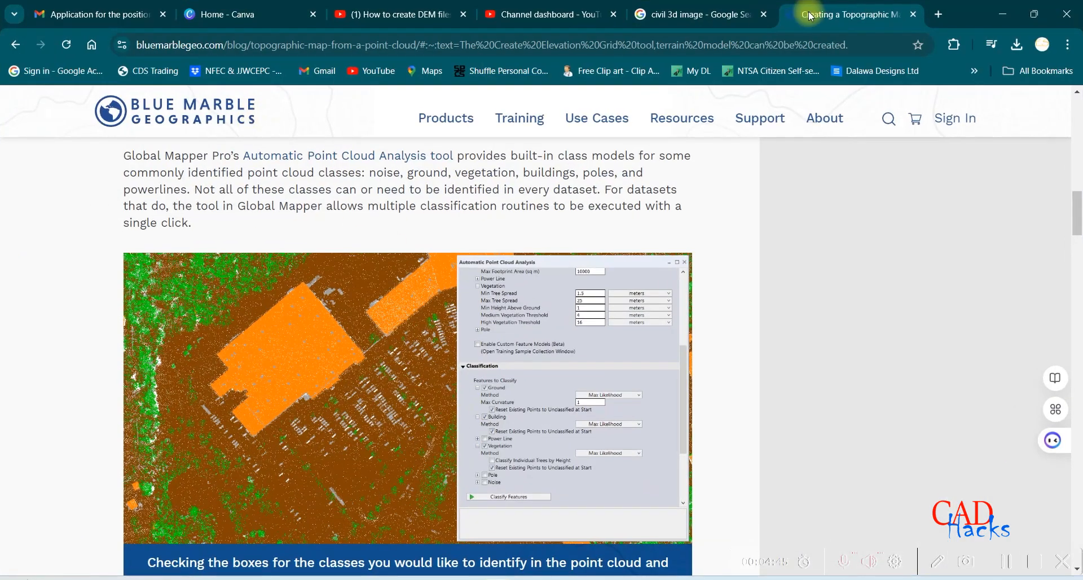
pyautogui.click(938, 14)
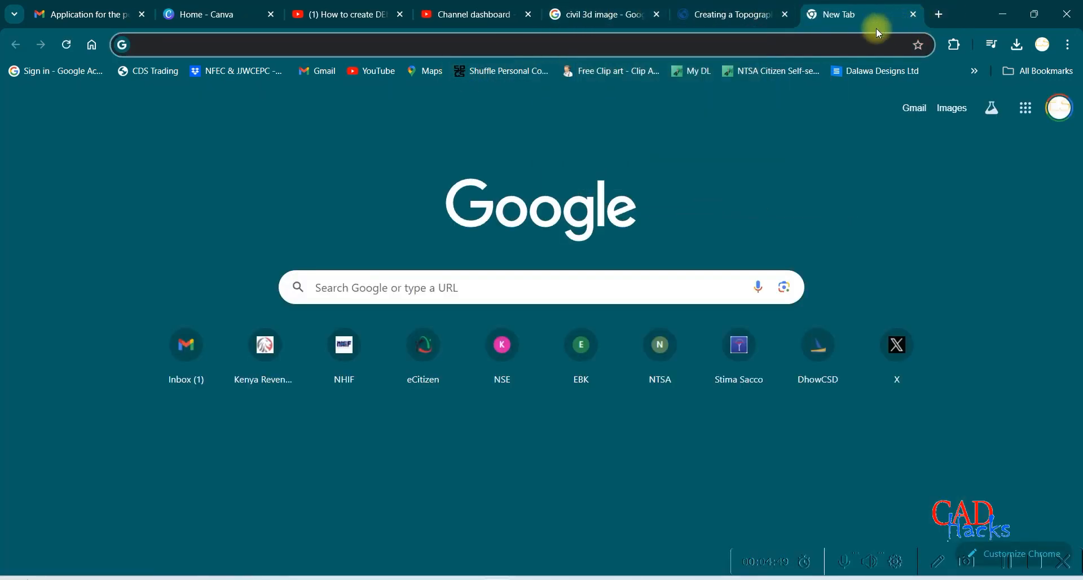
pyautogui.moveTo(801, 38)
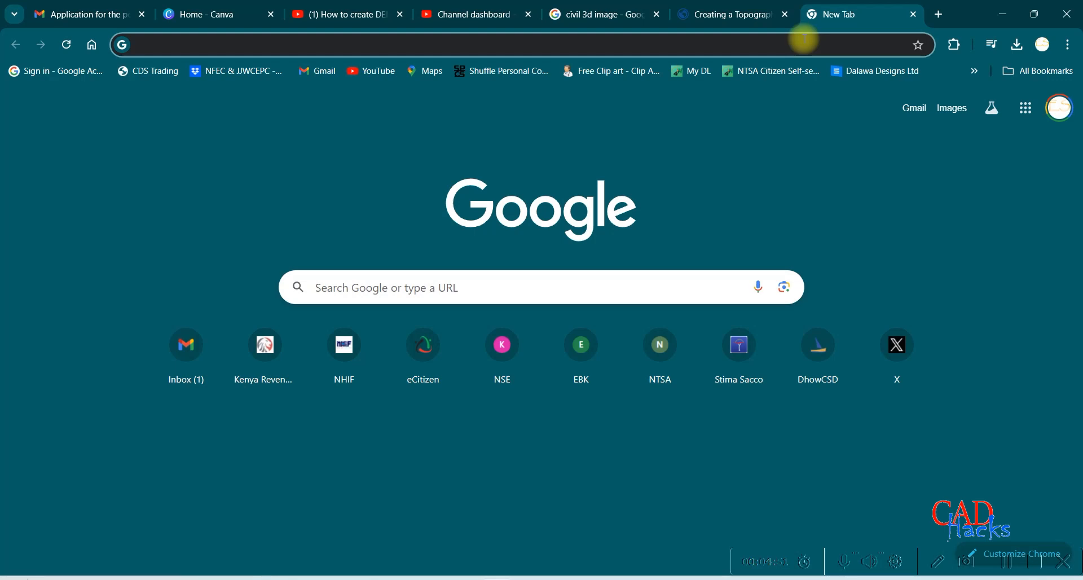
pyautogui.click(483, 44)
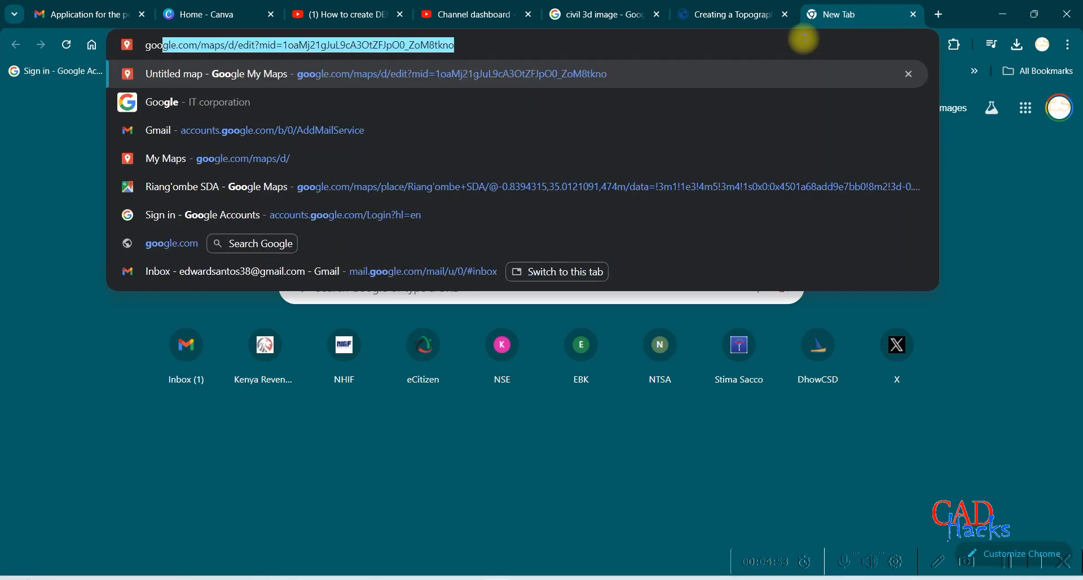
pyautogui.moveTo(476, 74)
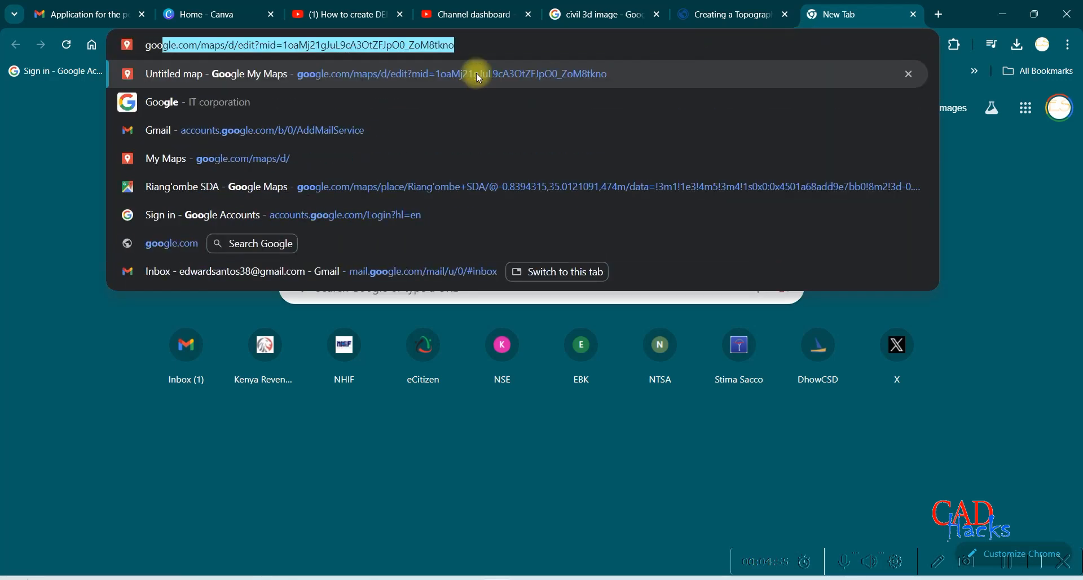
pyautogui.press('Return')
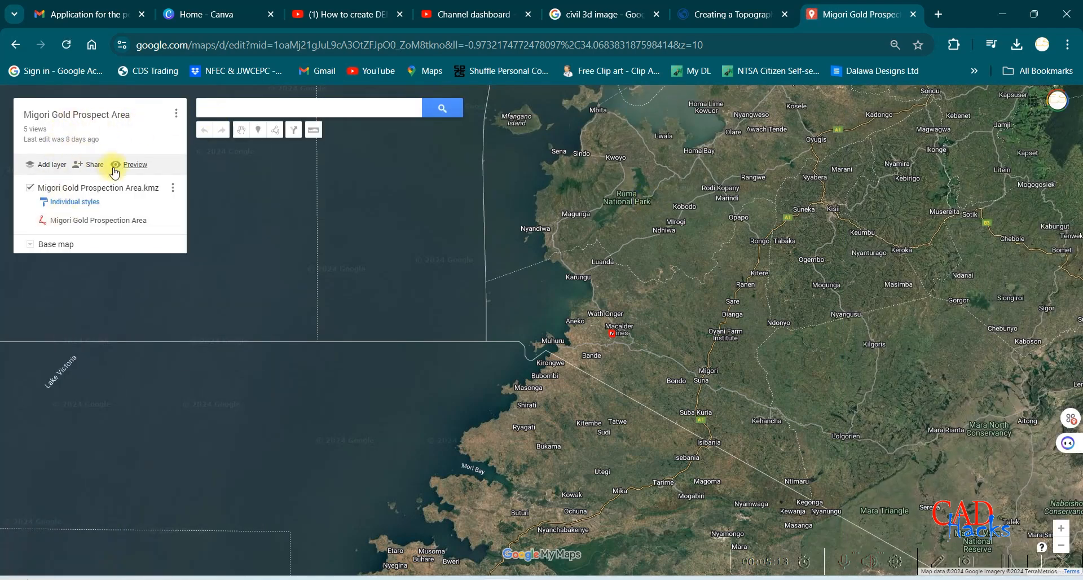
pyautogui.click(938, 14)
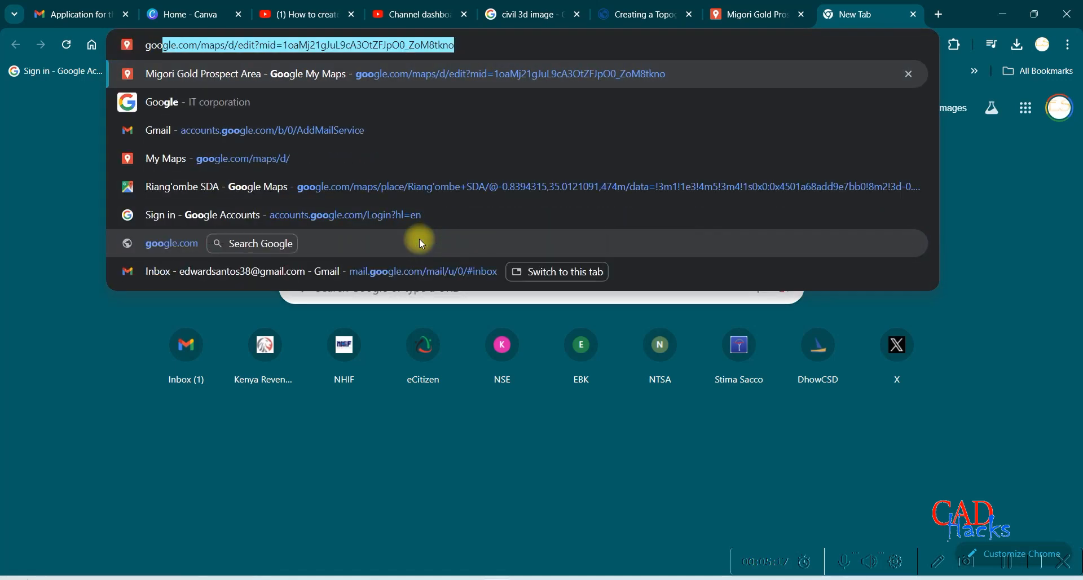
pyautogui.write('google')
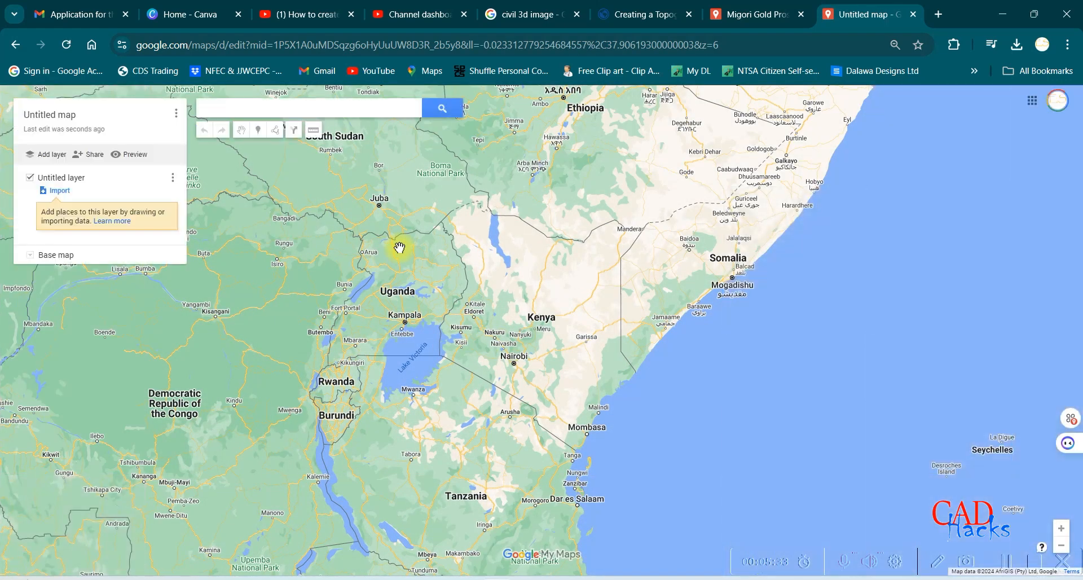
# Import 'Tutorial from DWG to KML.kml' from the Desktop into the untitled layer.
pyautogui.click(59, 191)
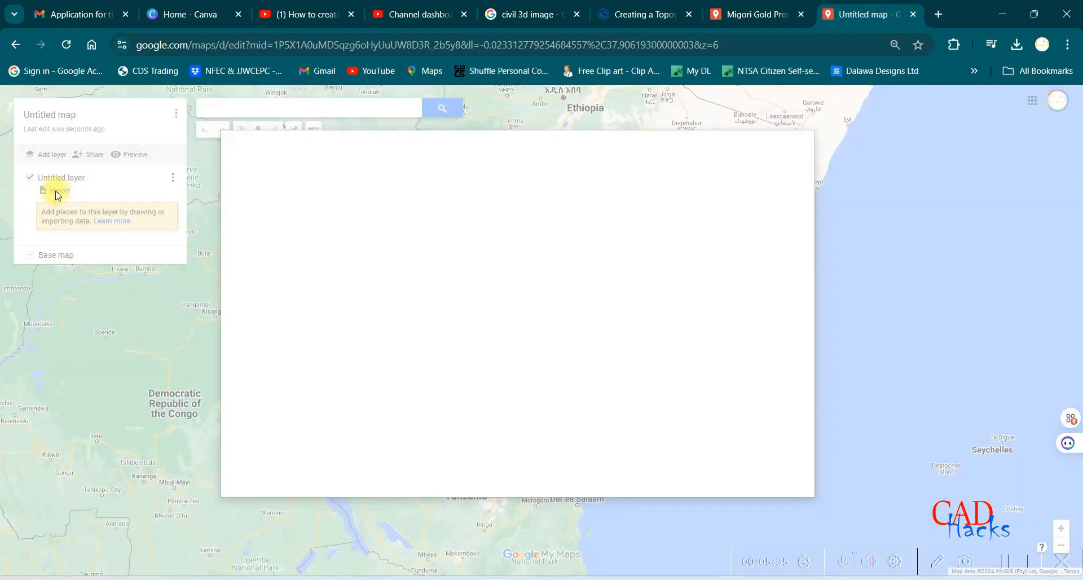
pyautogui.click(56, 191)
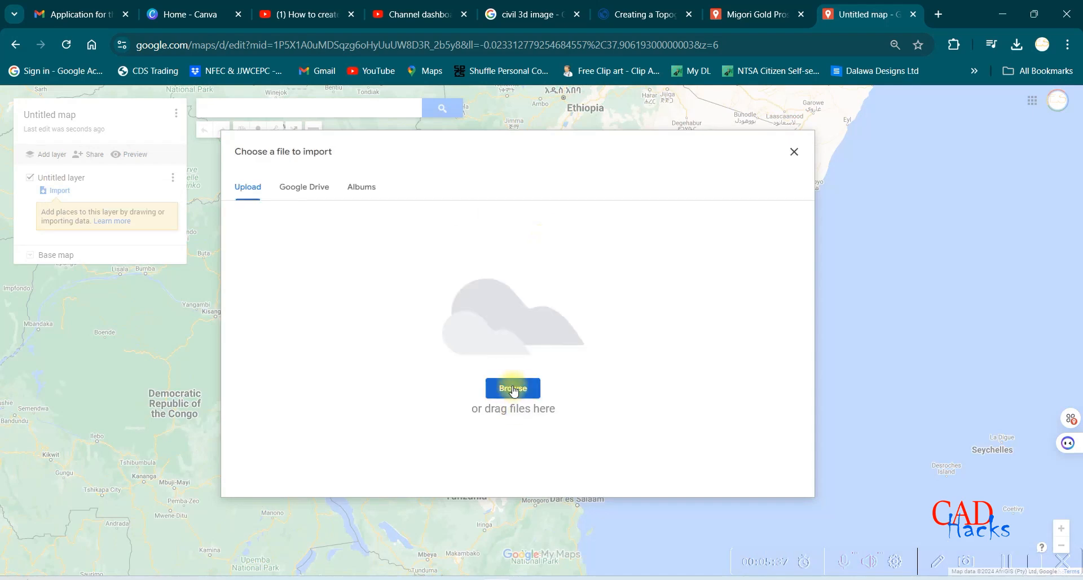
pyautogui.click(513, 388)
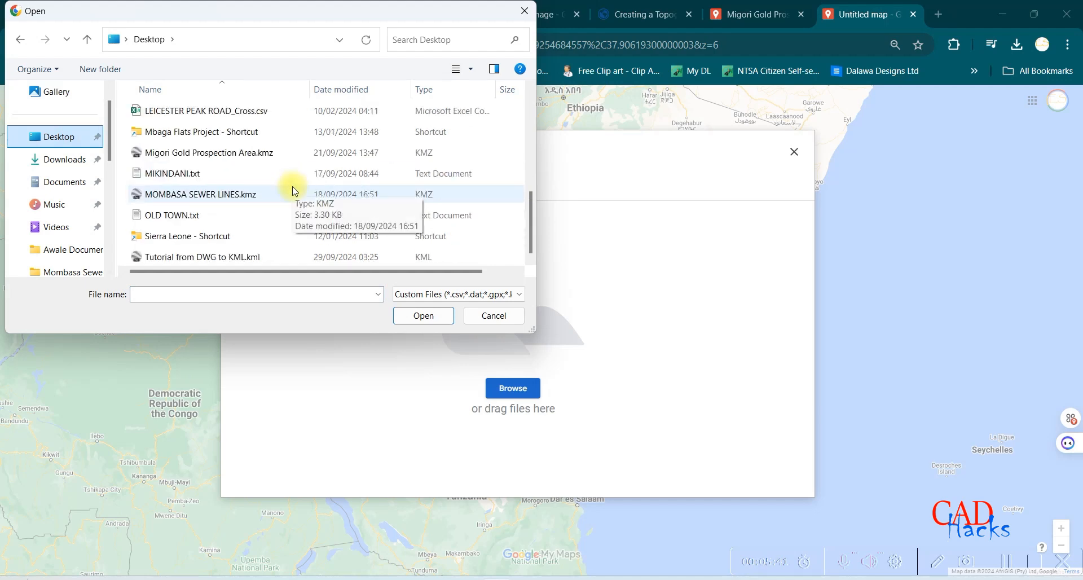
pyautogui.moveTo(236, 257)
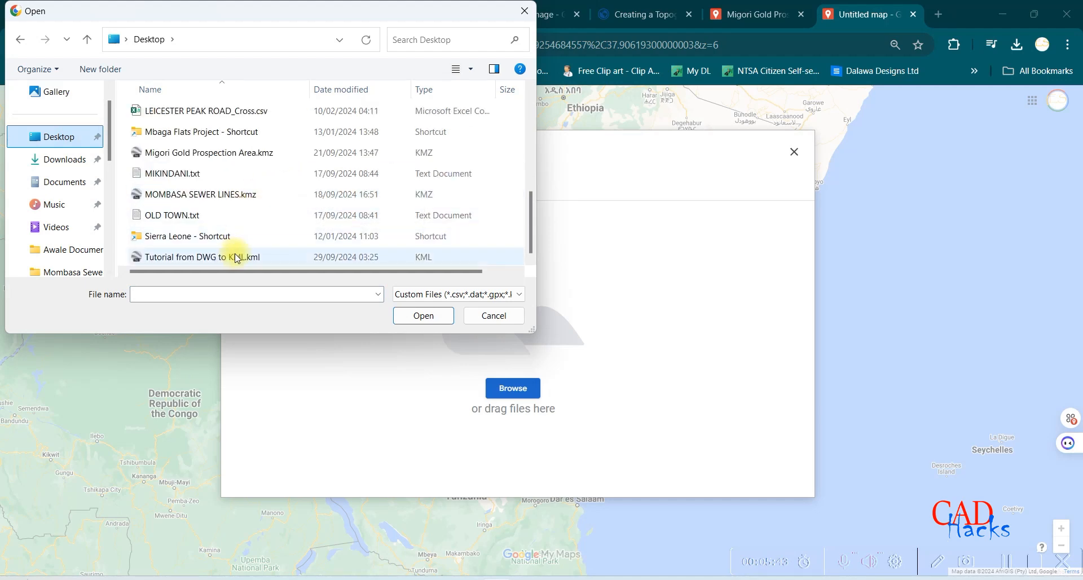
pyautogui.click(423, 315)
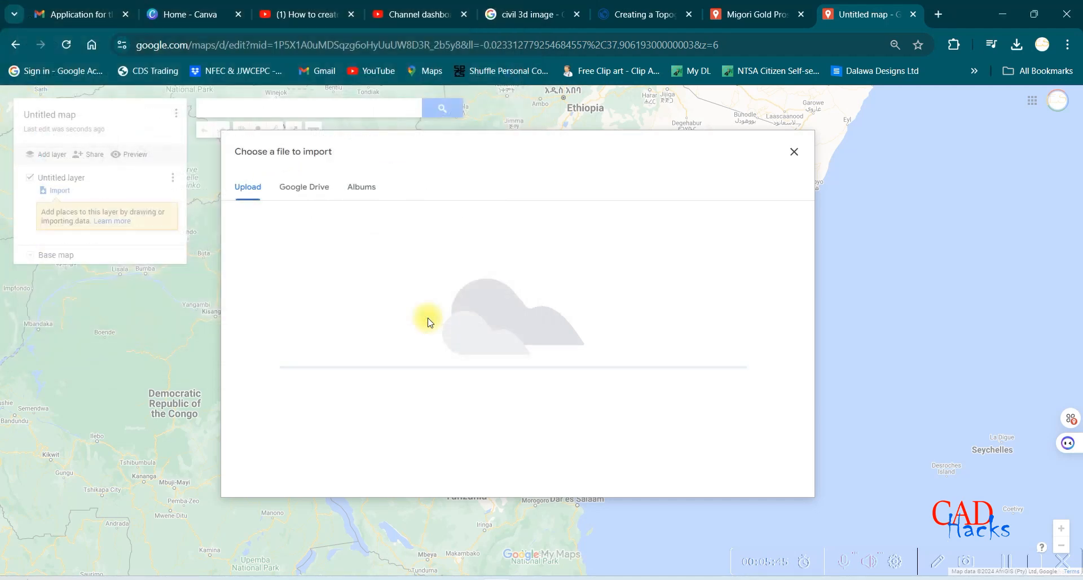
pyautogui.click(793, 152)
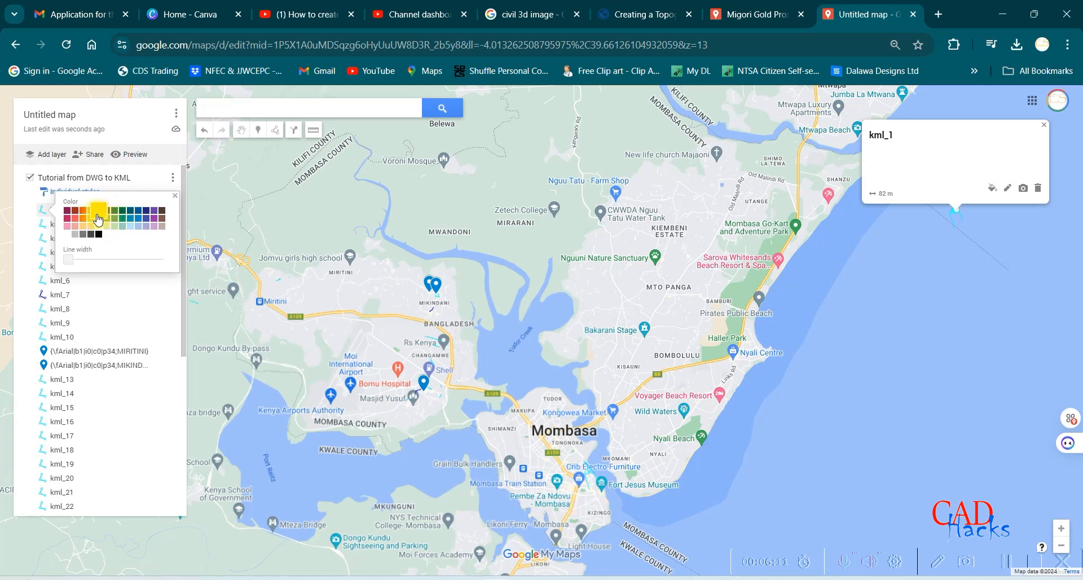
pyautogui.moveTo(86, 218)
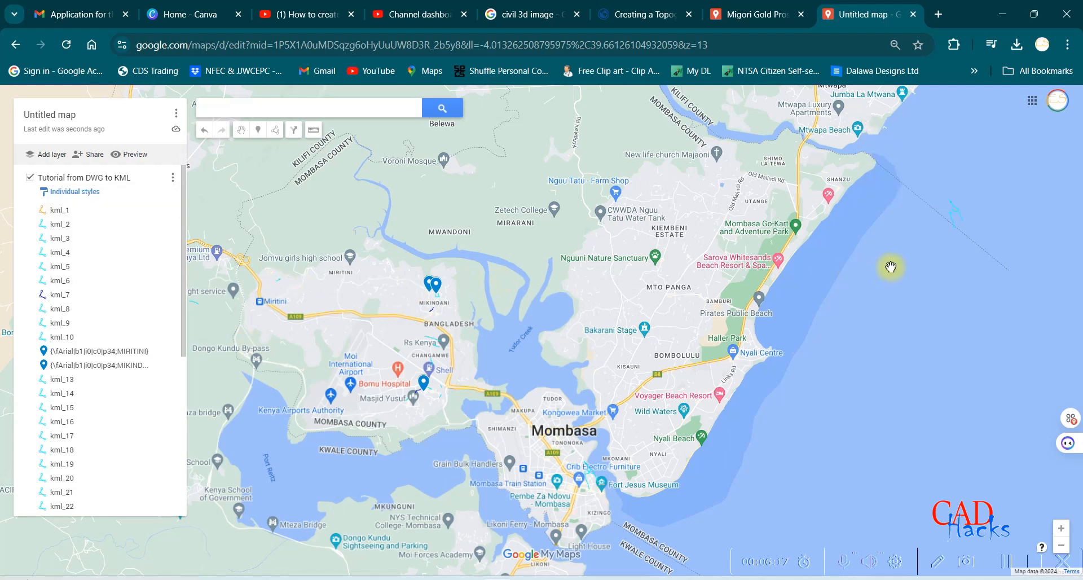
# Zoom the map around the imported Tutorial from DWG to KML lines over Mombasa.
pyautogui.scroll(-3)
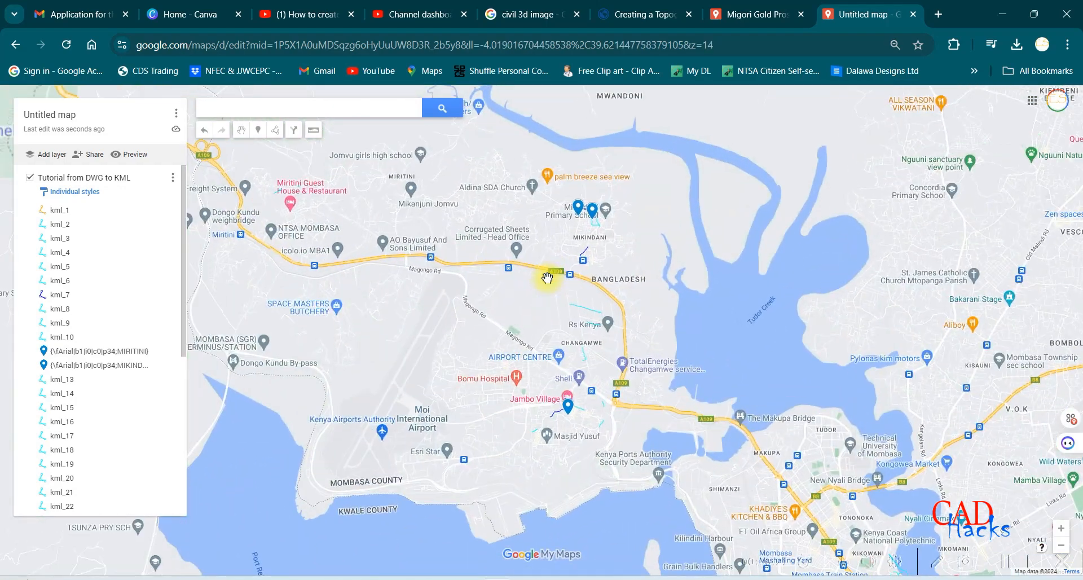
pyautogui.moveTo(104, 85)
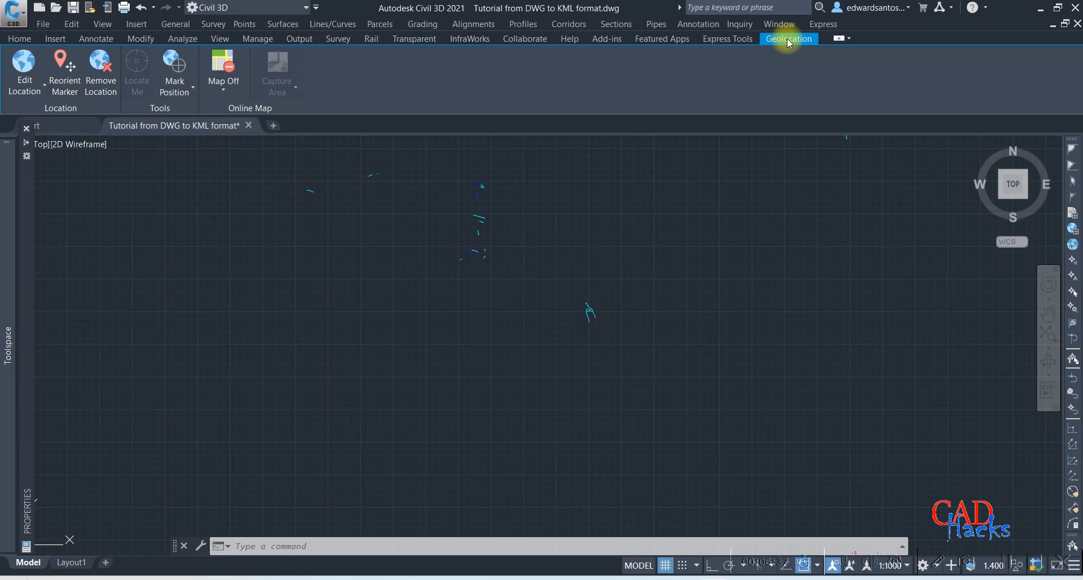
pyautogui.moveTo(593, 320)
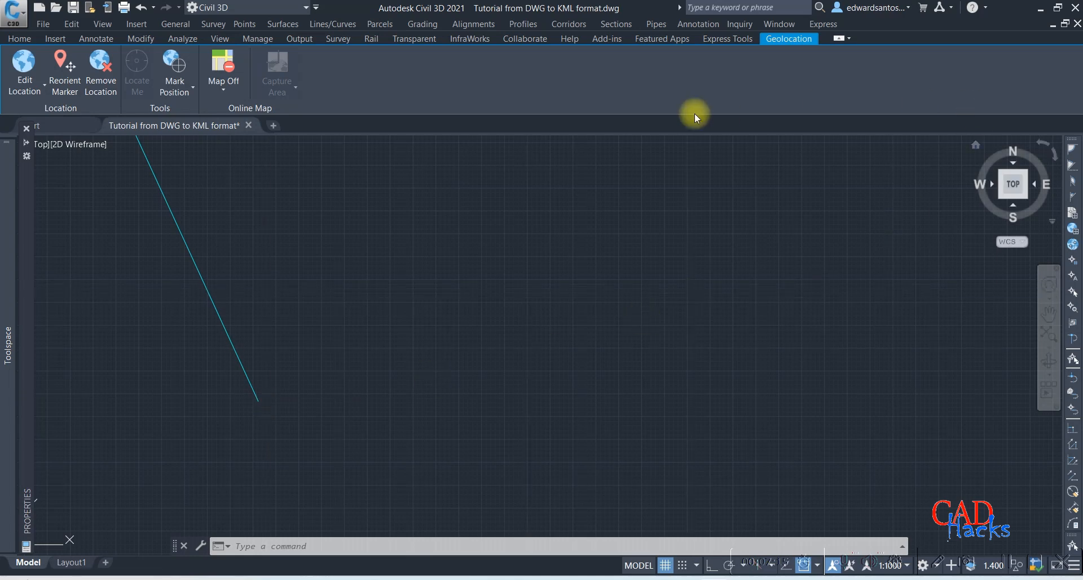
pyautogui.moveTo(1073, 13)
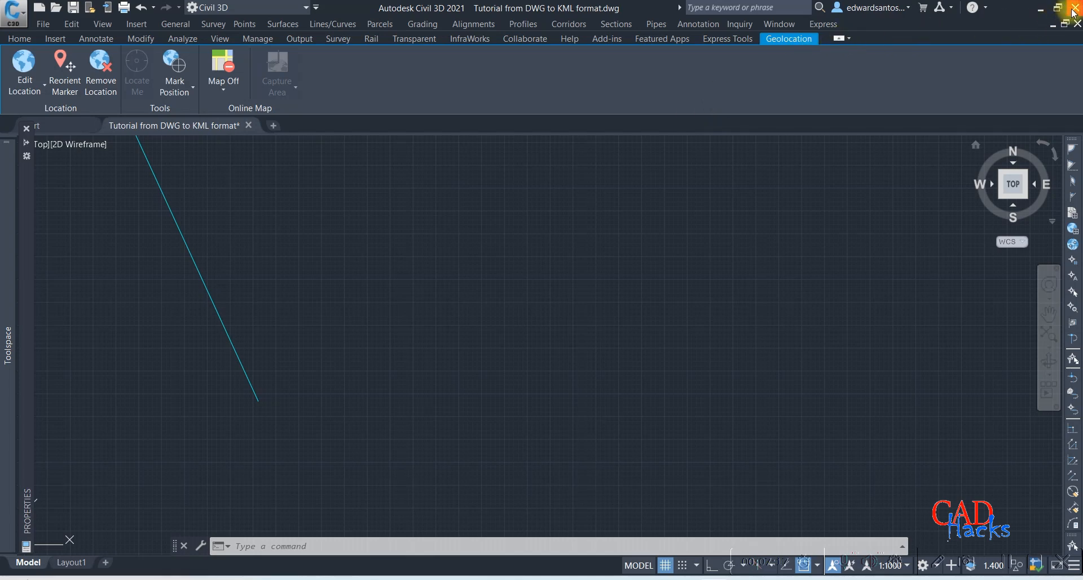